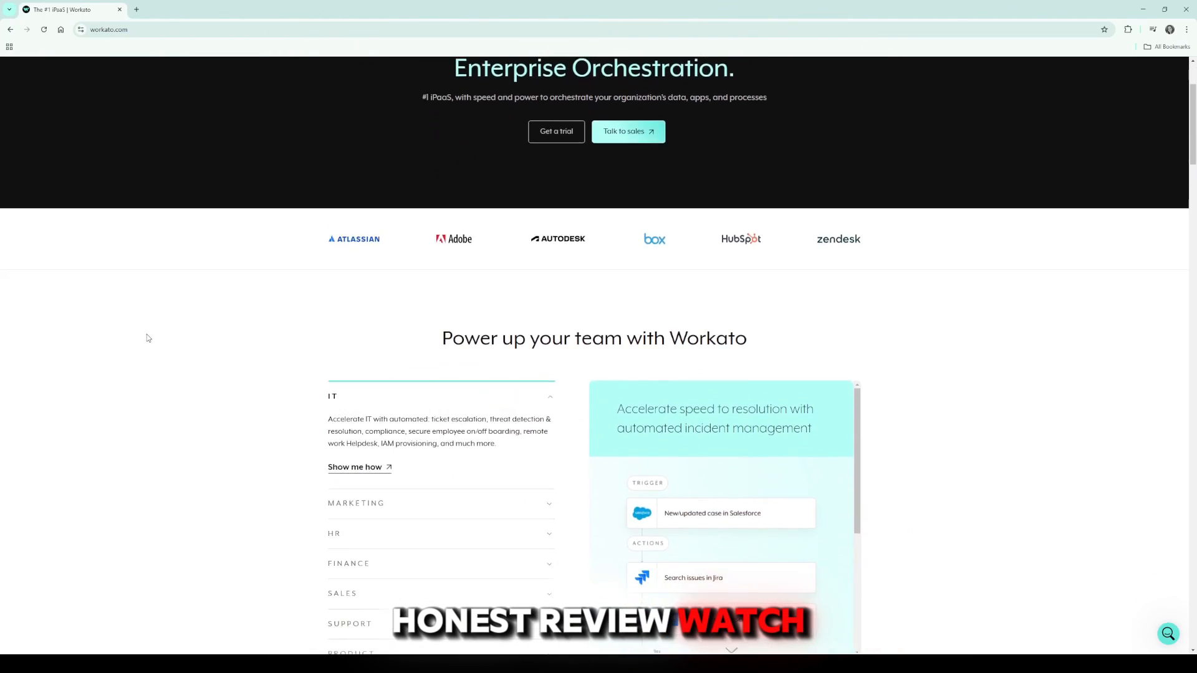
# - Scroll the homepage past team use cases and the platform diagram to 'A platform like no other'
pyautogui.scroll(-3)
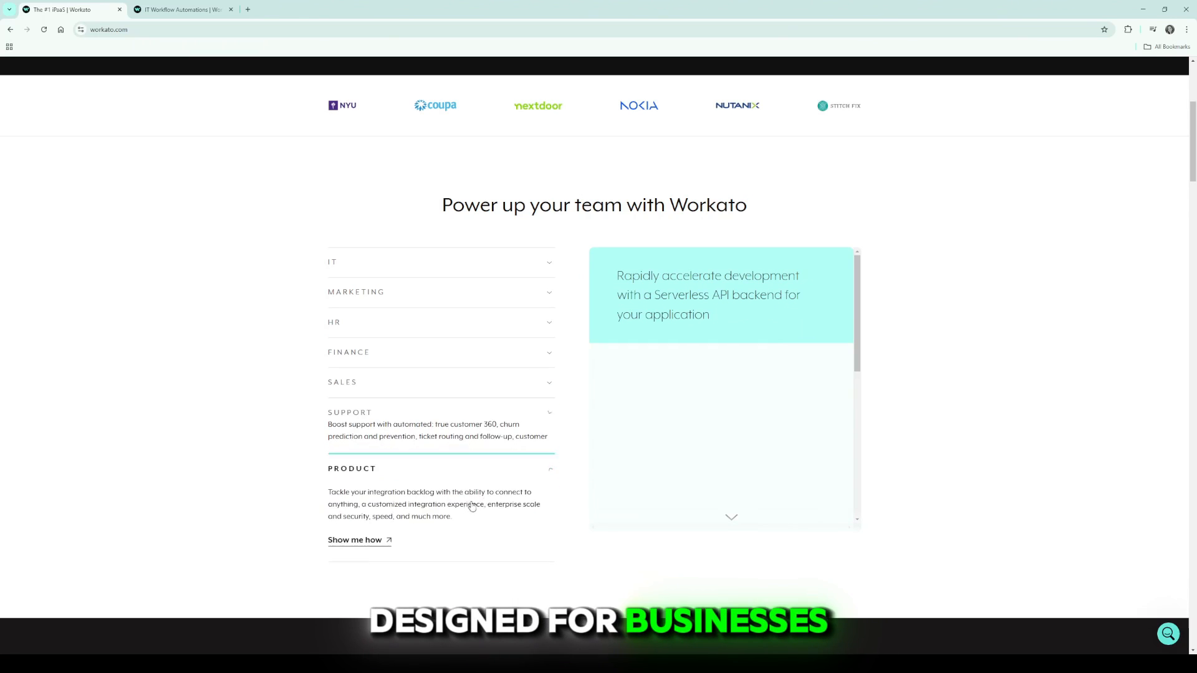
pyautogui.scroll(-3)
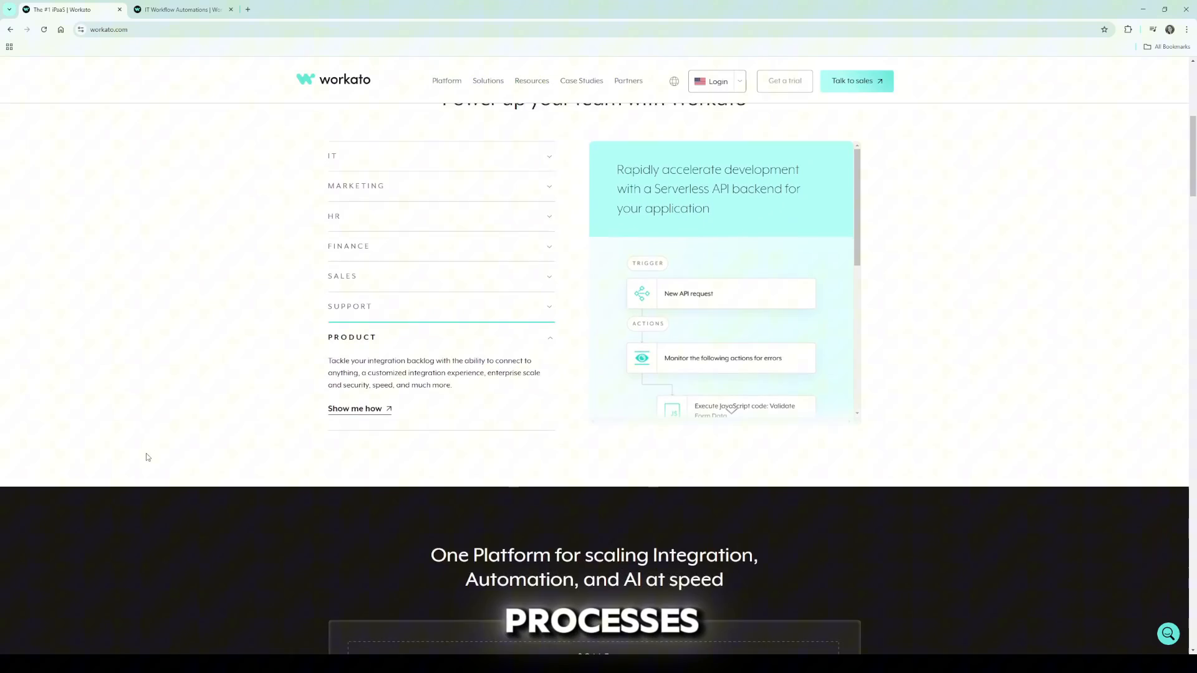
pyautogui.scroll(-3)
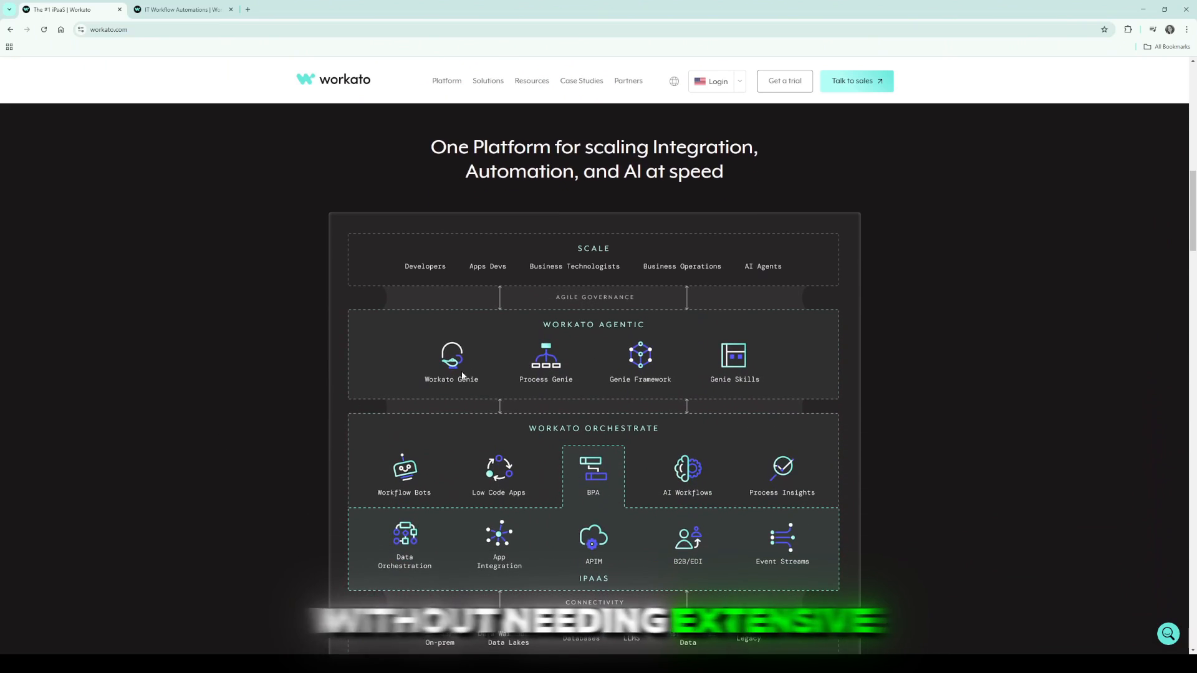
pyautogui.moveTo(728, 539)
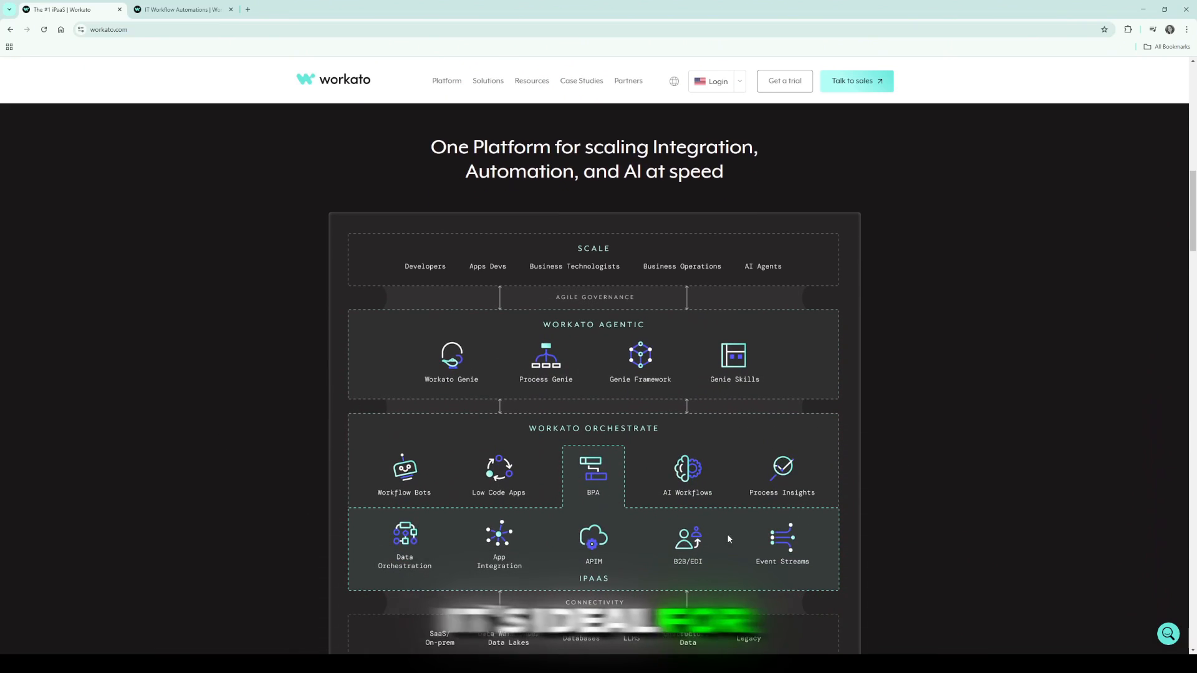
pyautogui.scroll(-3)
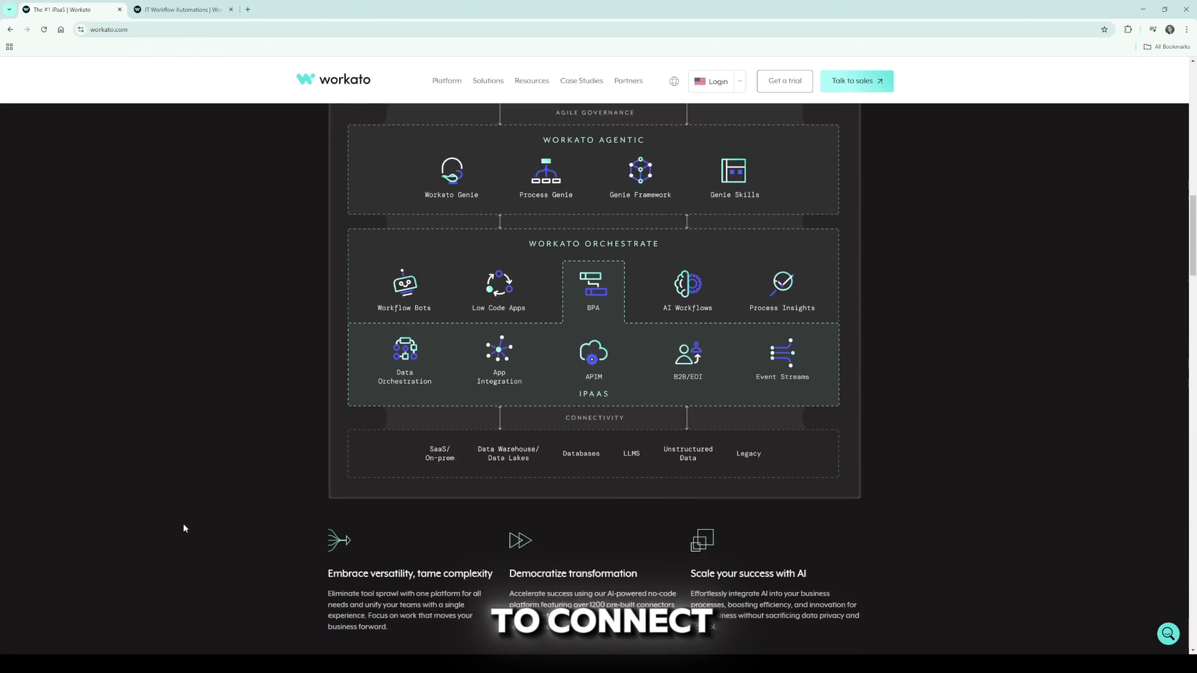
pyautogui.scroll(-3)
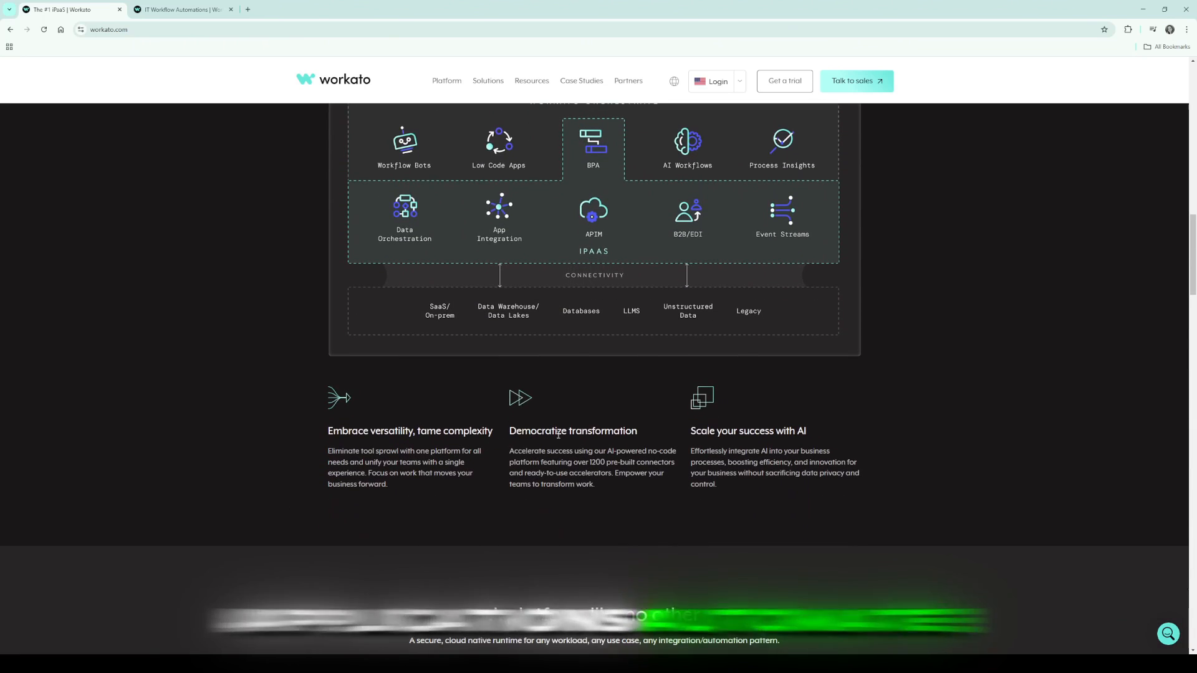
pyautogui.scroll(-3)
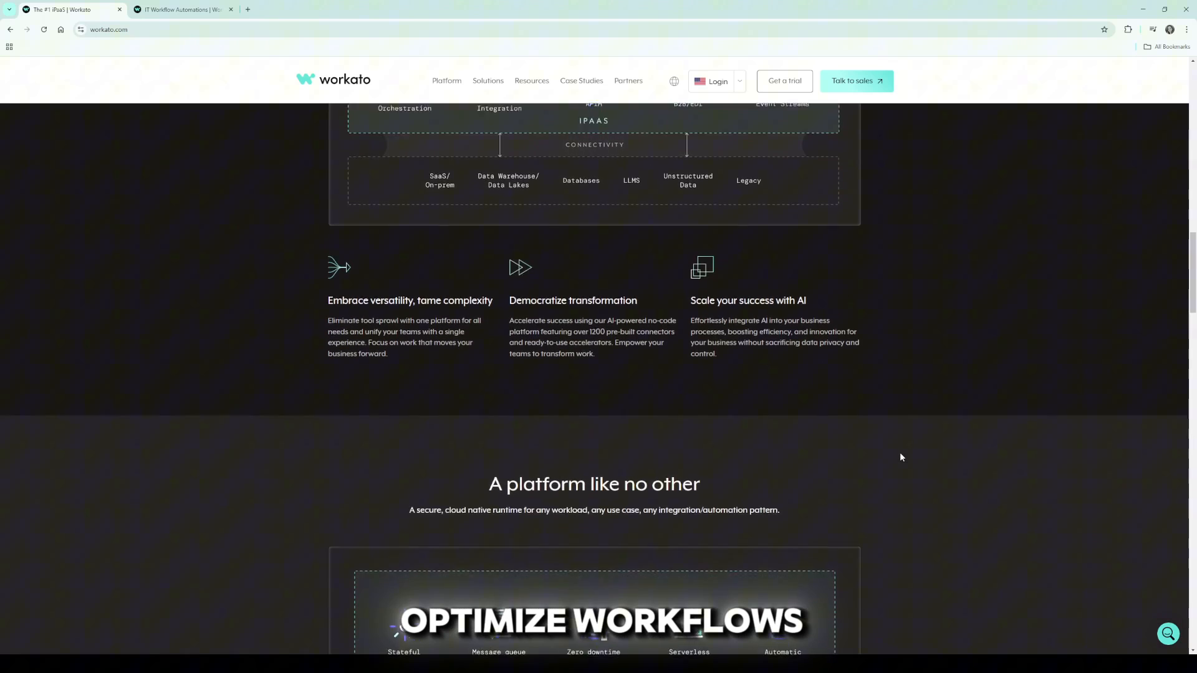
pyautogui.scroll(-3)
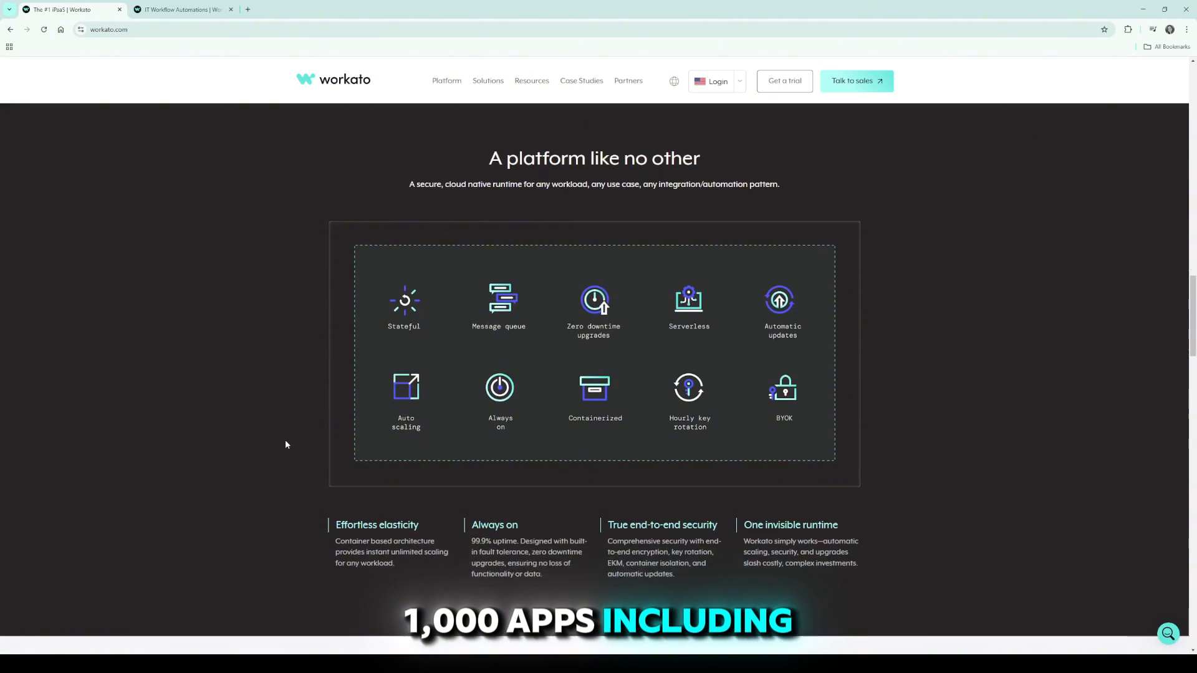
# - Scroll past runtime features and Forbes, then advance testimonials to the 6,500 hours-saved story
pyautogui.scroll(-3)
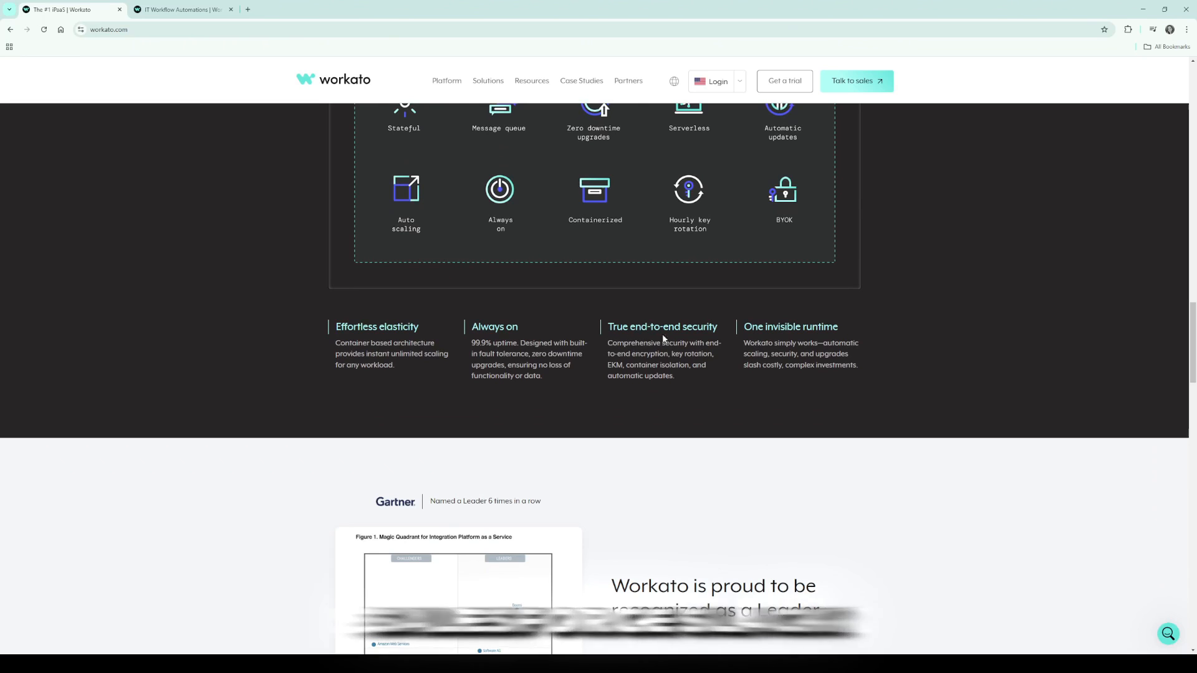
pyautogui.scroll(-3)
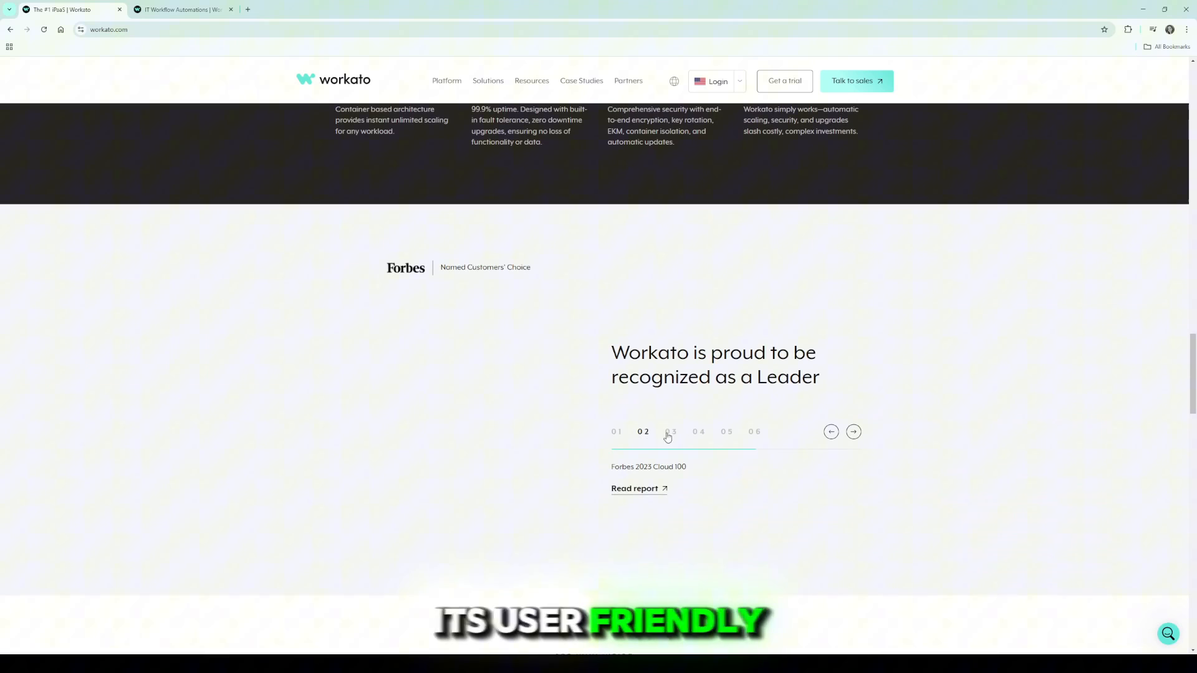
pyautogui.scroll(-3)
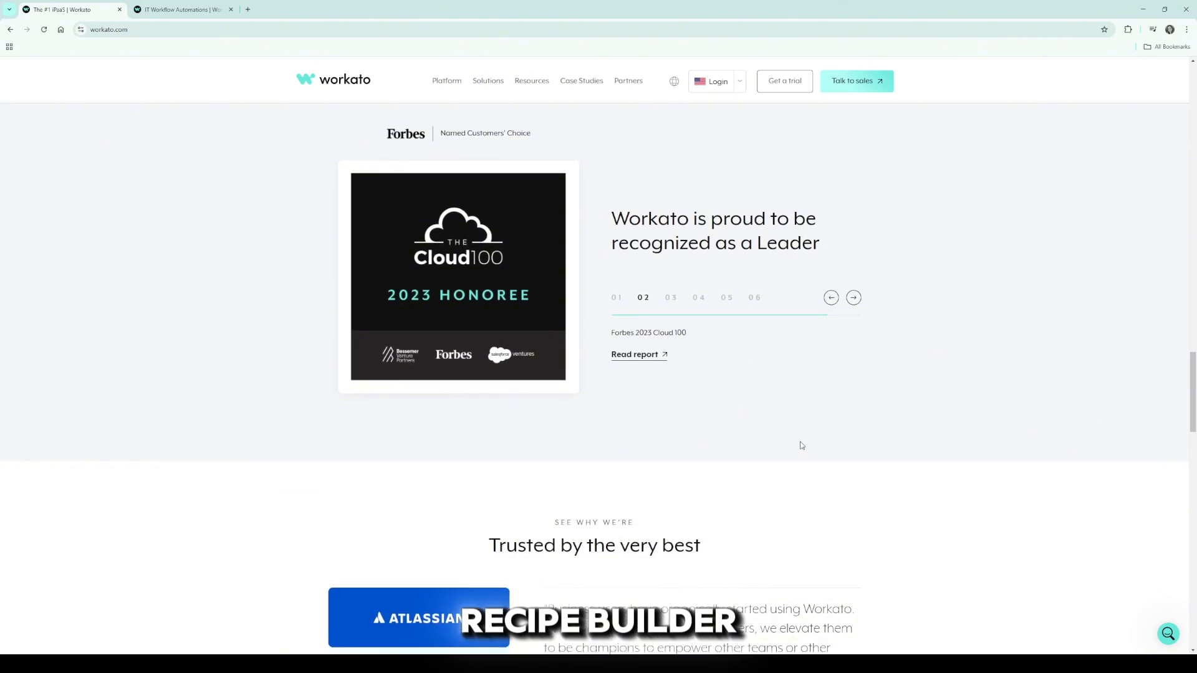
pyautogui.scroll(-3)
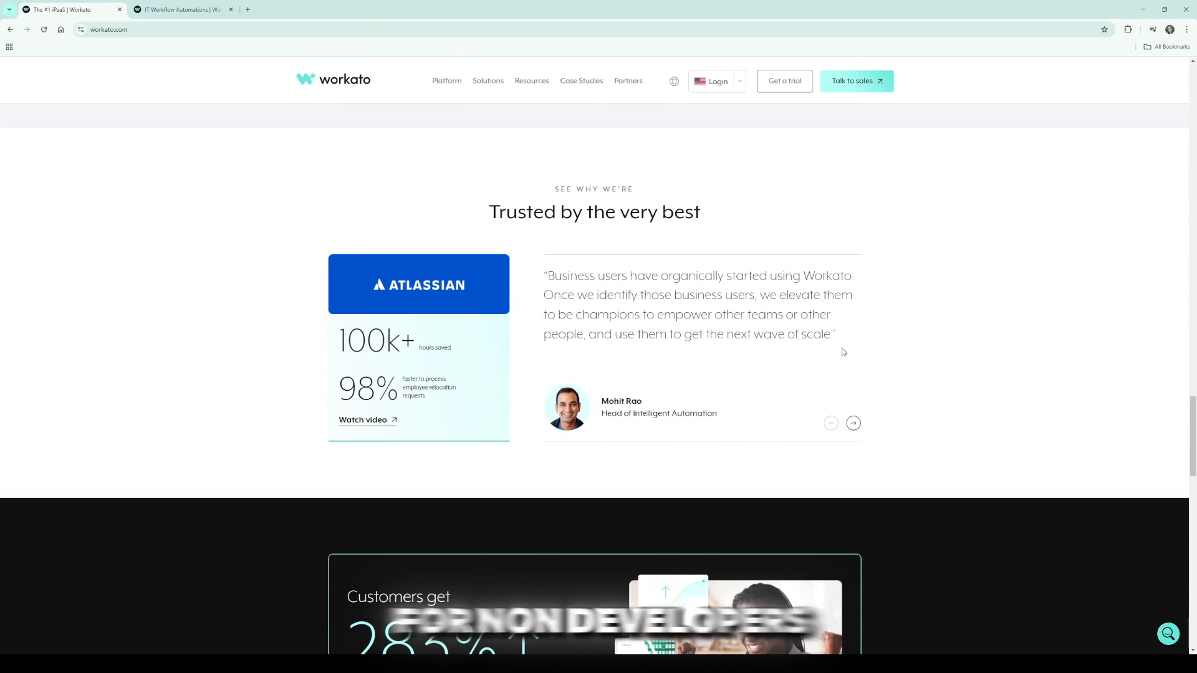
pyautogui.click(853, 424)
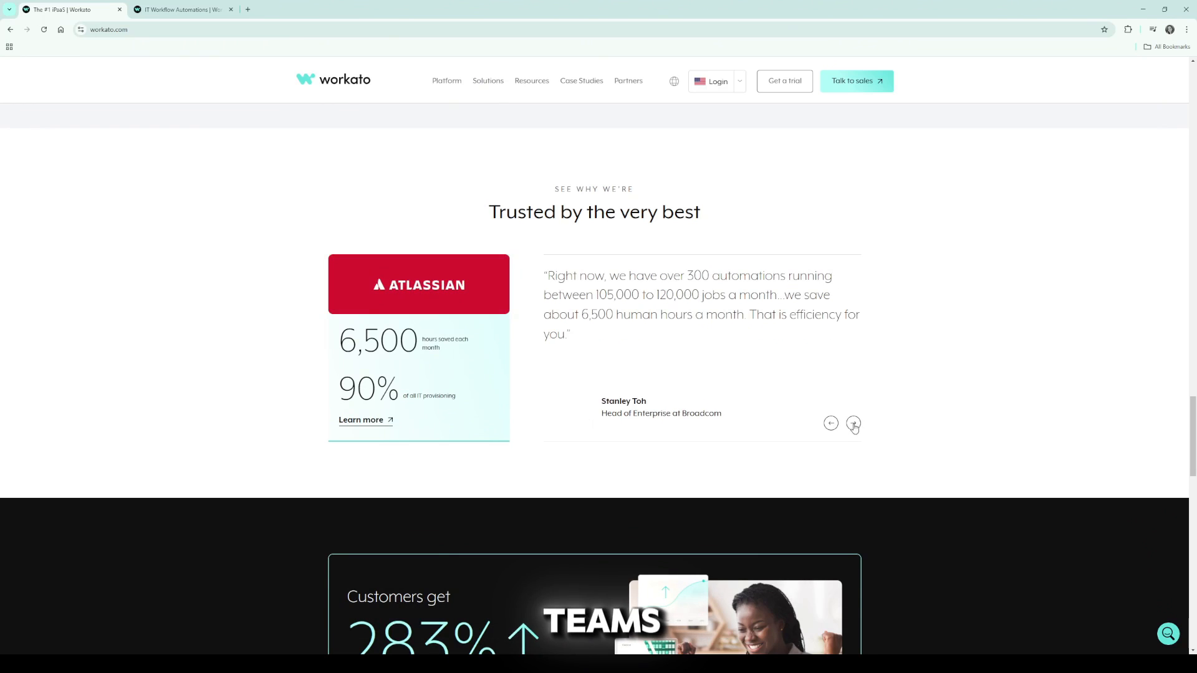
# - Continue scrolling down past the recognition, testimonials and ROI sections
pyautogui.scroll(-3)
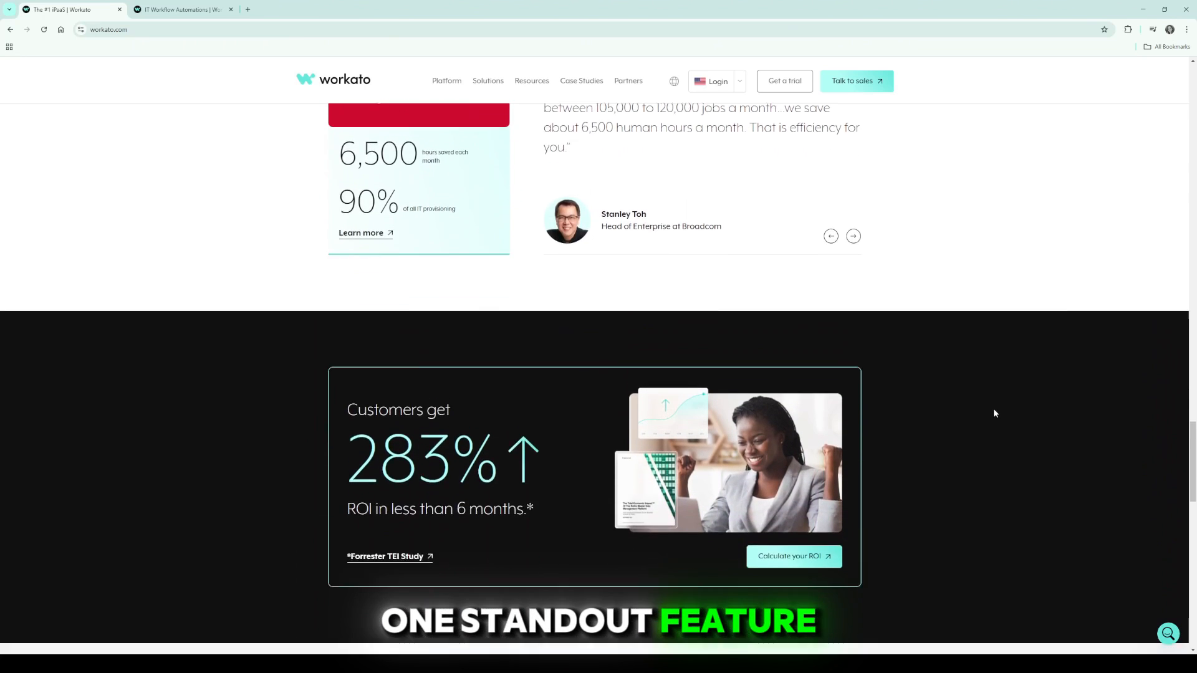
pyautogui.scroll(-3)
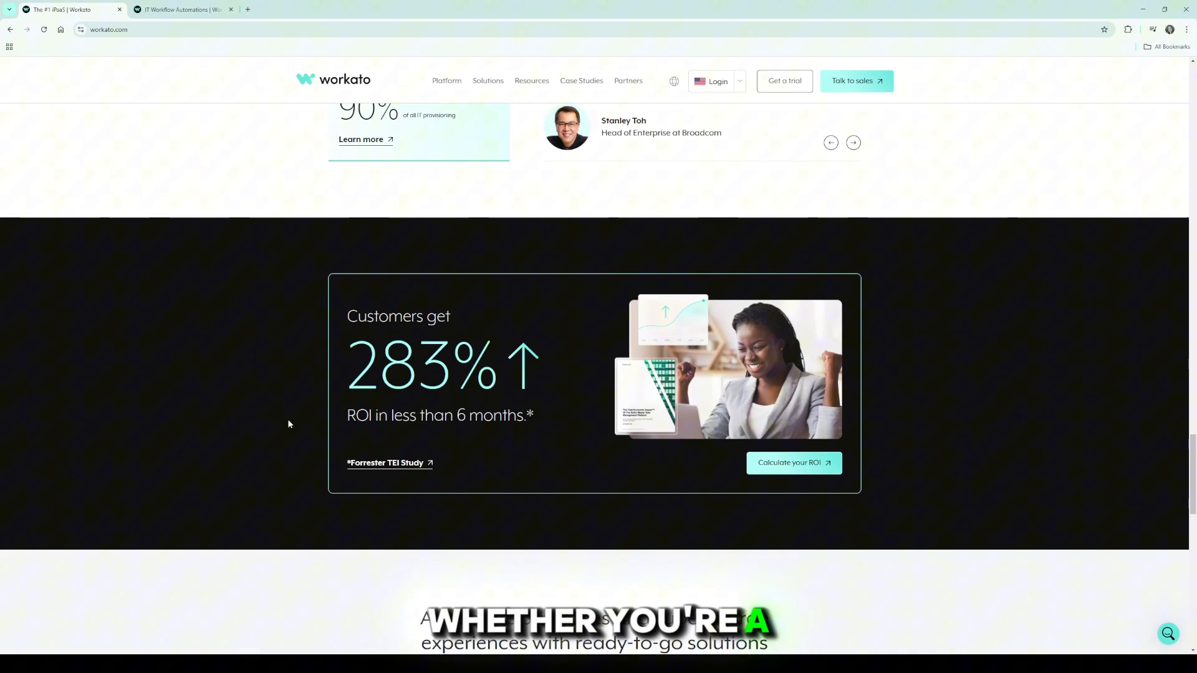
pyautogui.scroll(-3)
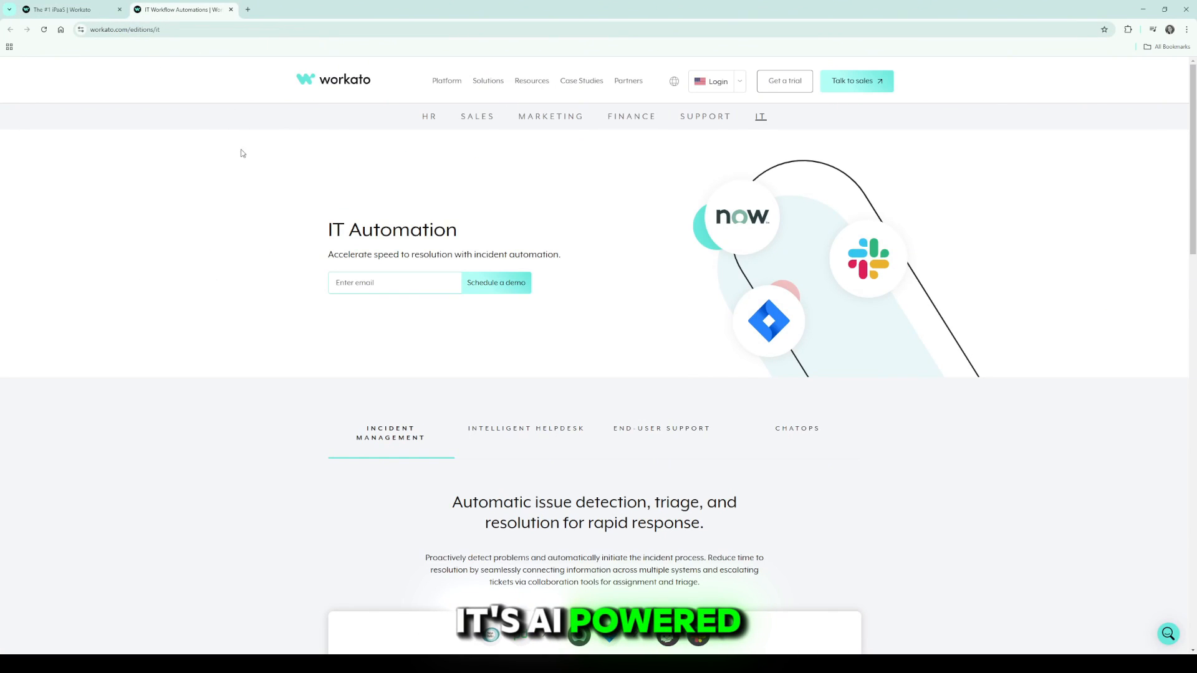
# - View End-User Support and ChatOps escalation examples, then read the ServiceNow, Okta, Snowflake and Slack connector cards
pyautogui.scroll(-3)
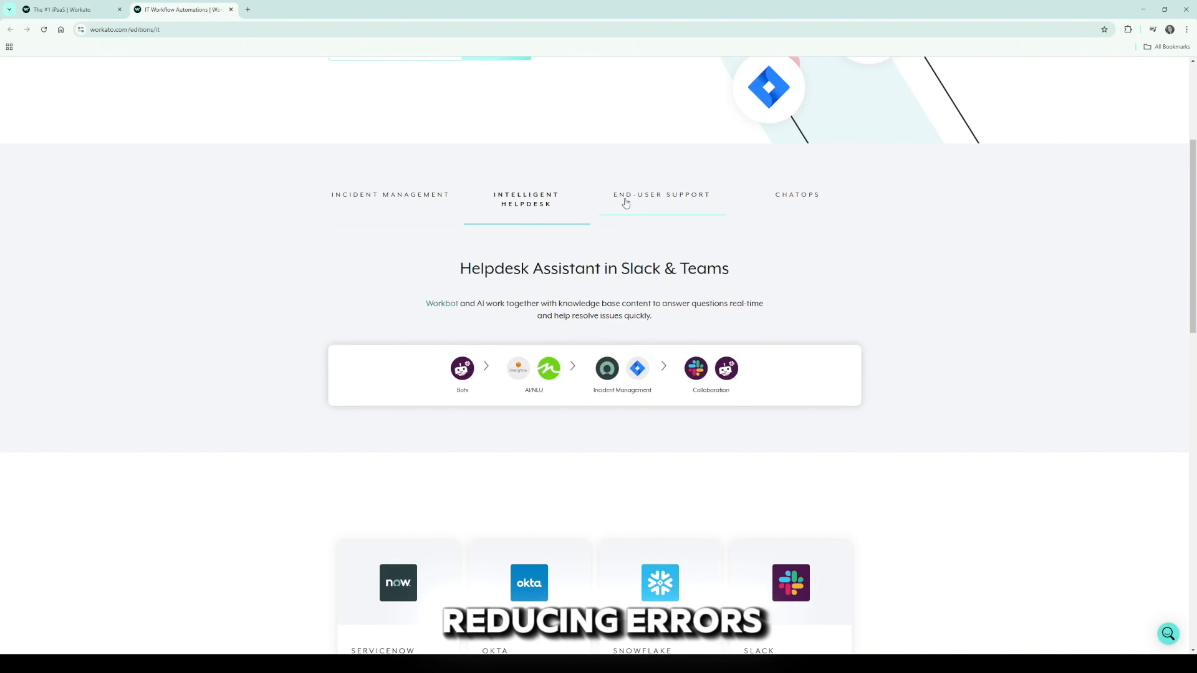
pyautogui.click(661, 194)
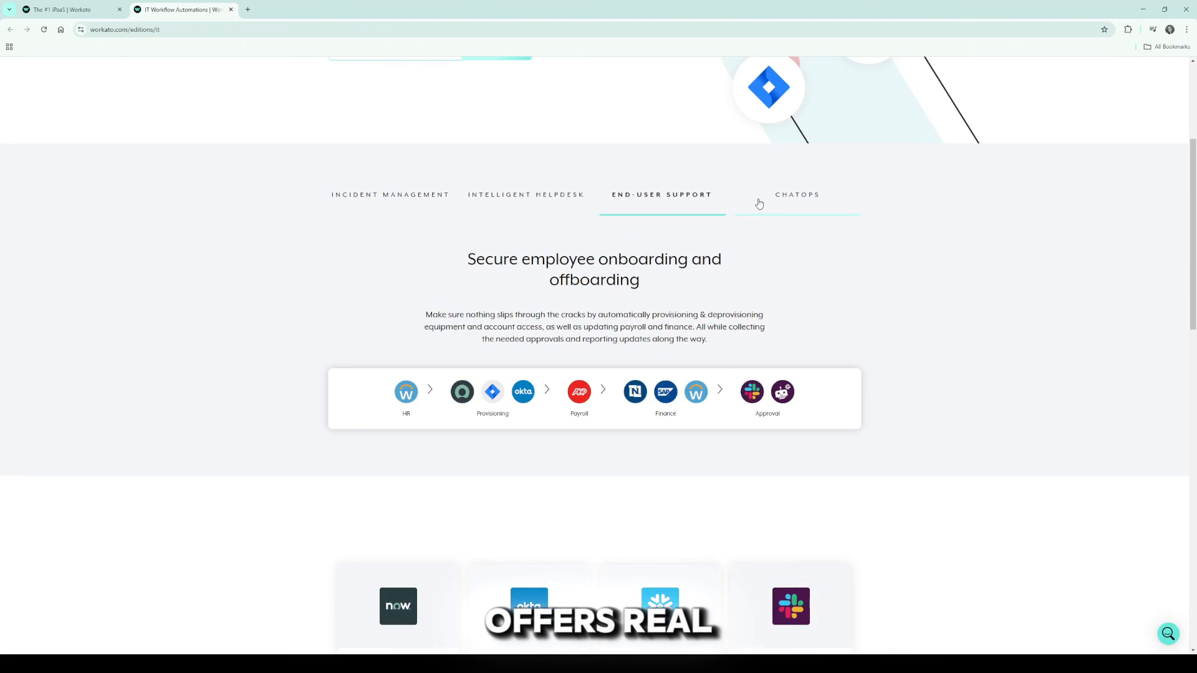
pyautogui.click(797, 194)
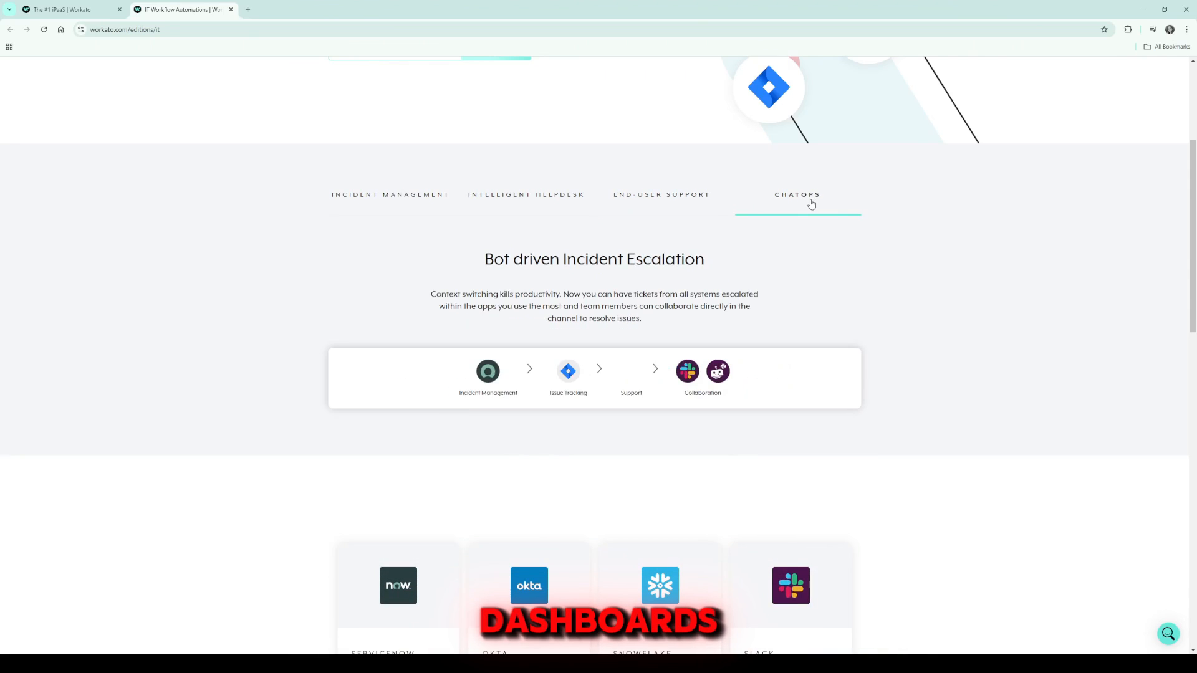
pyautogui.scroll(-3)
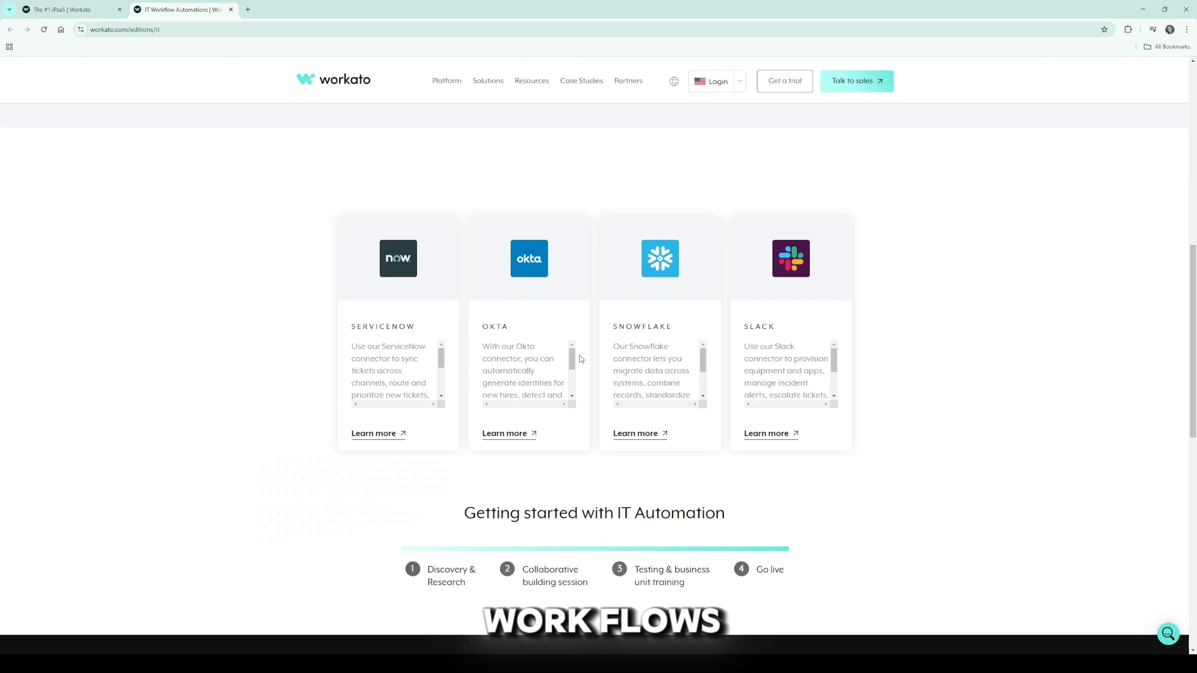
pyautogui.scroll(-3)
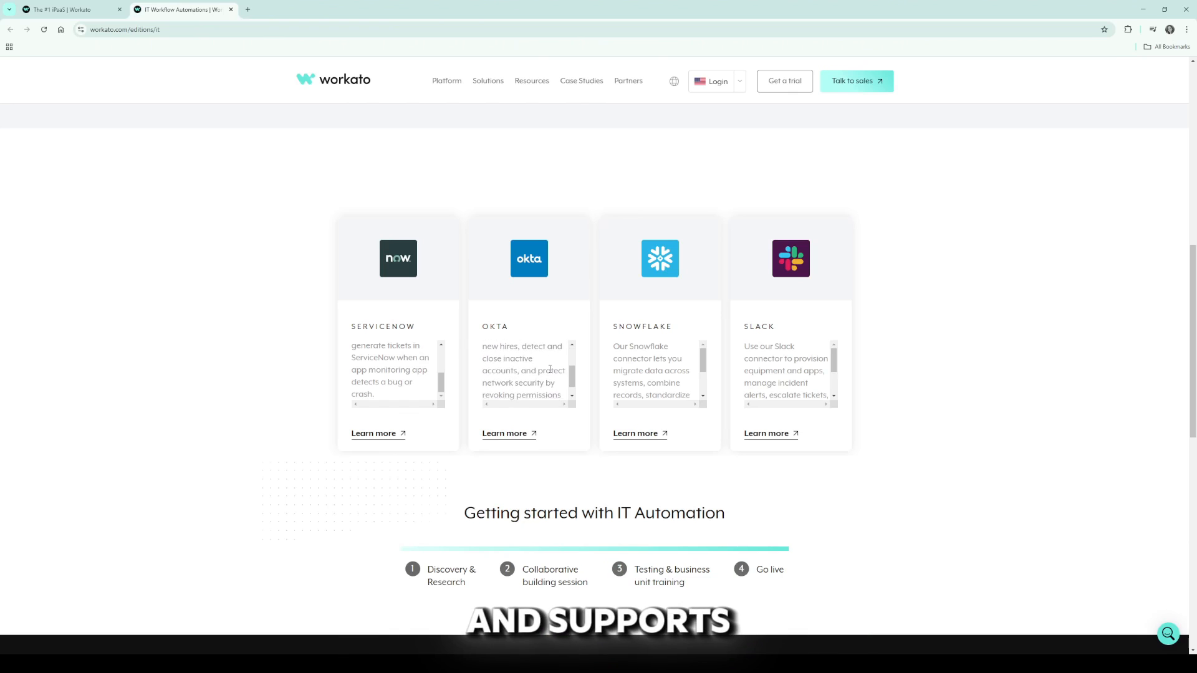
pyautogui.scroll(-3)
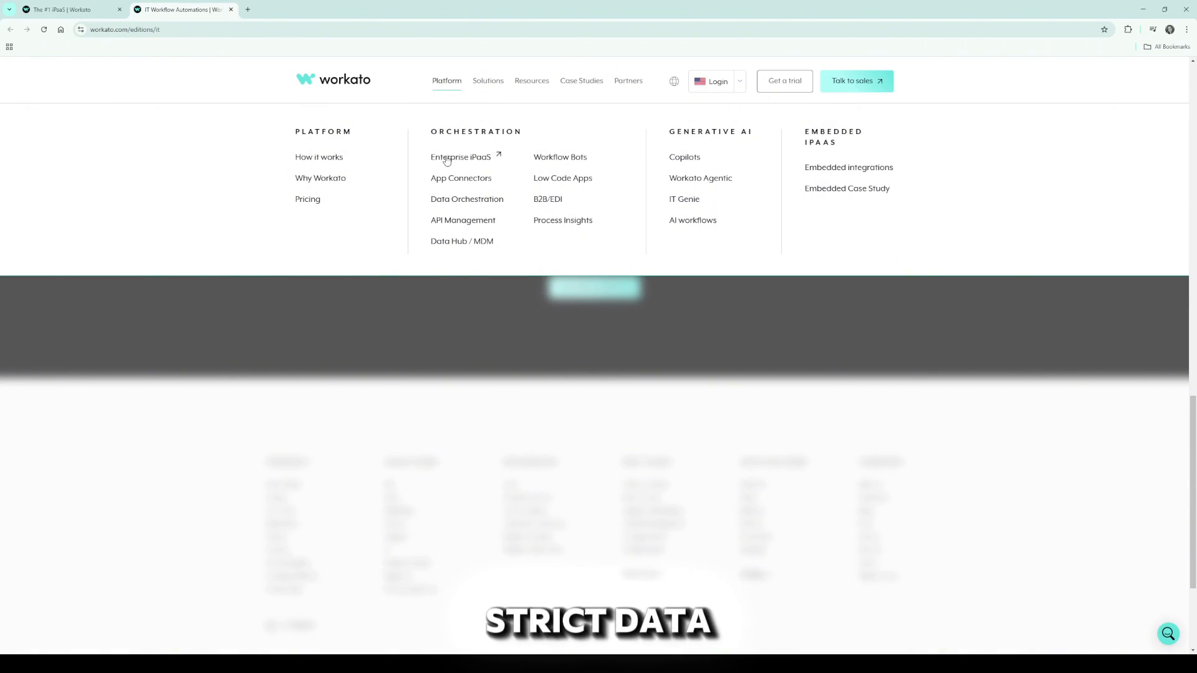
# - Open 'How it works' and scroll through recipes, triggers, actions and to-do examples
pyautogui.click(318, 157)
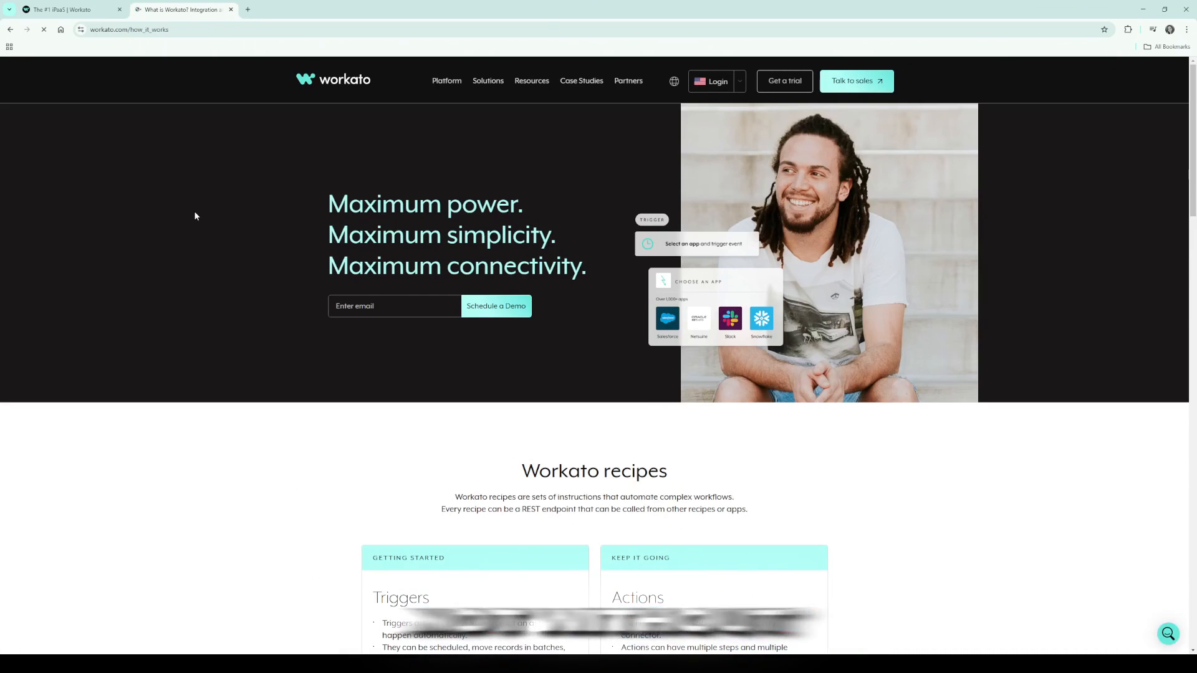
pyautogui.scroll(-3)
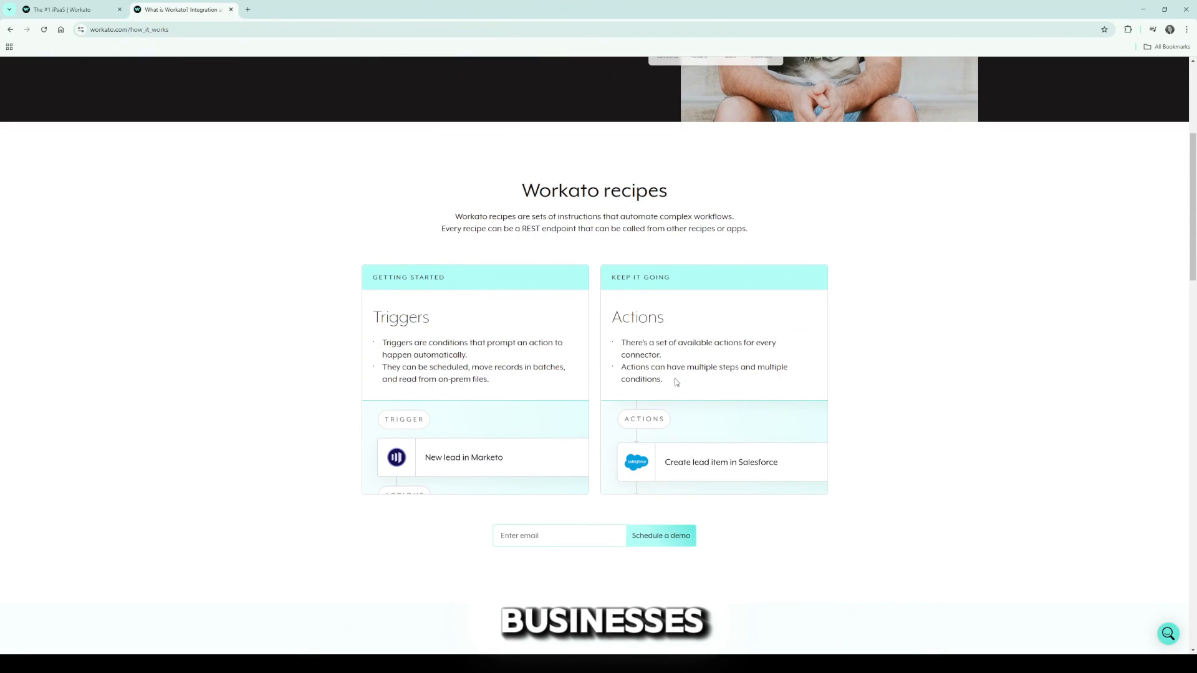
pyautogui.scroll(-3)
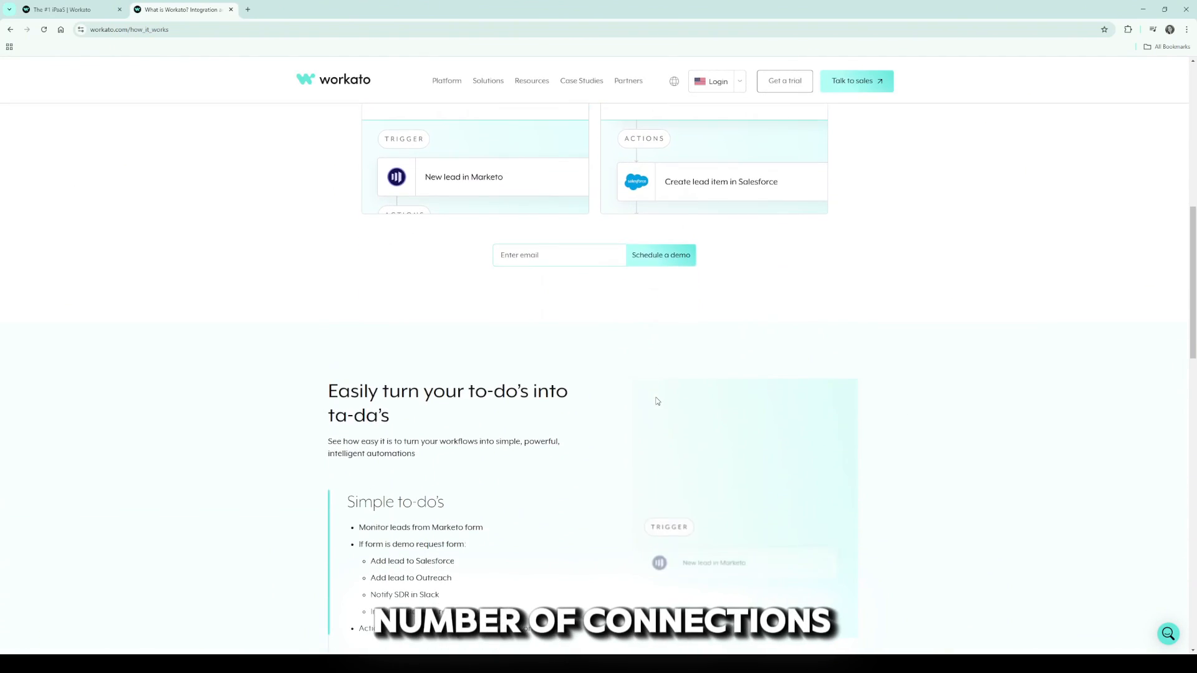
pyautogui.scroll(-3)
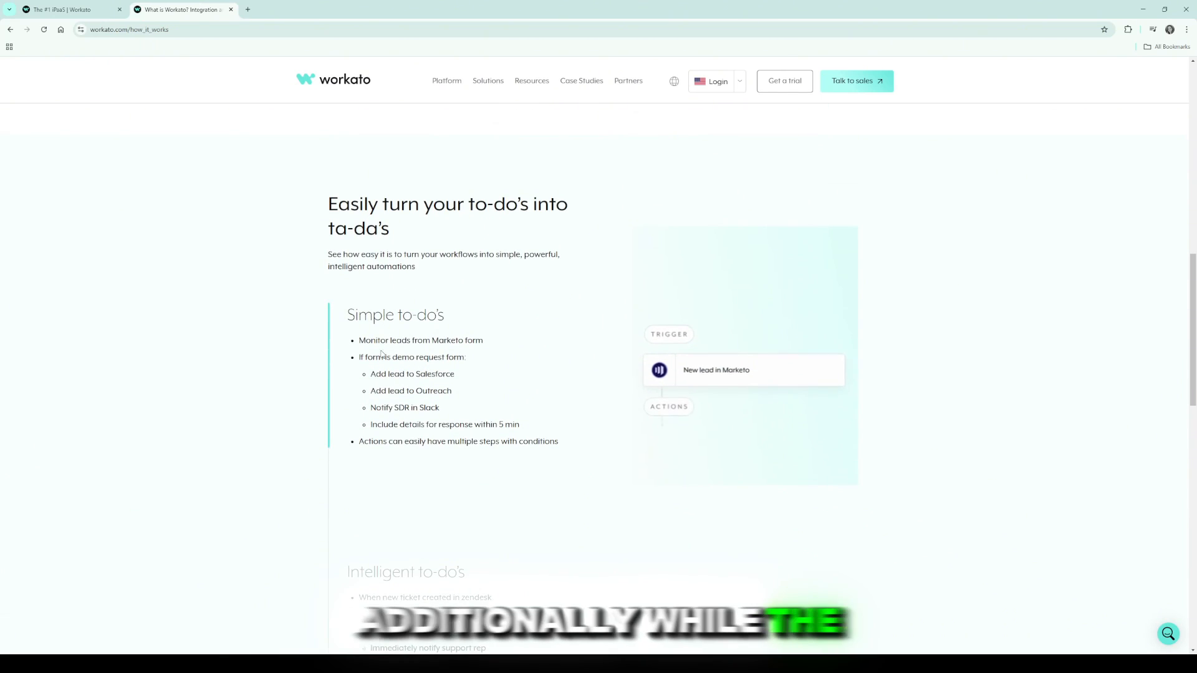
pyautogui.scroll(-3)
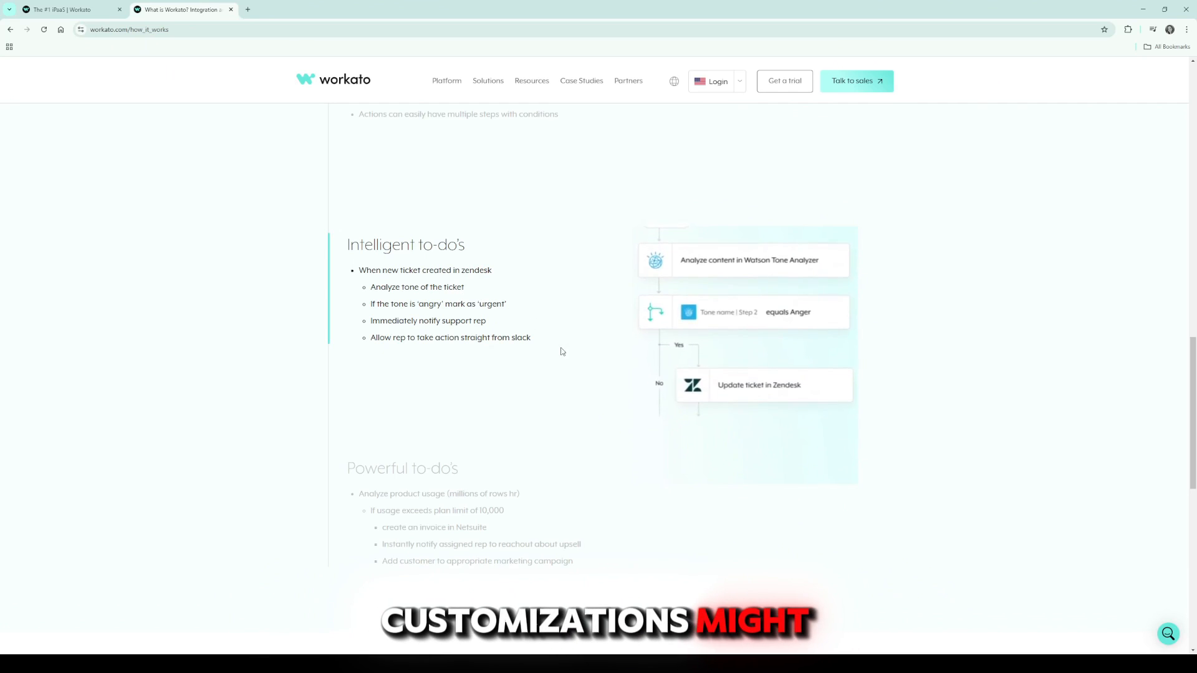
pyautogui.scroll(-3)
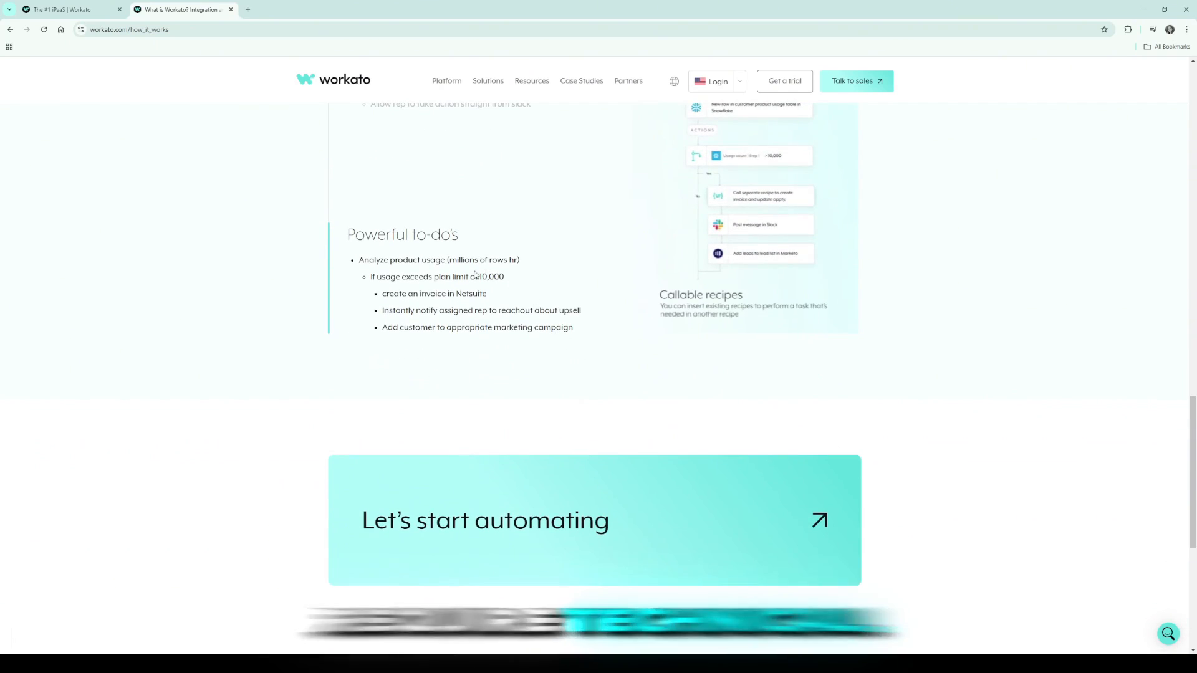
pyautogui.scroll(-3)
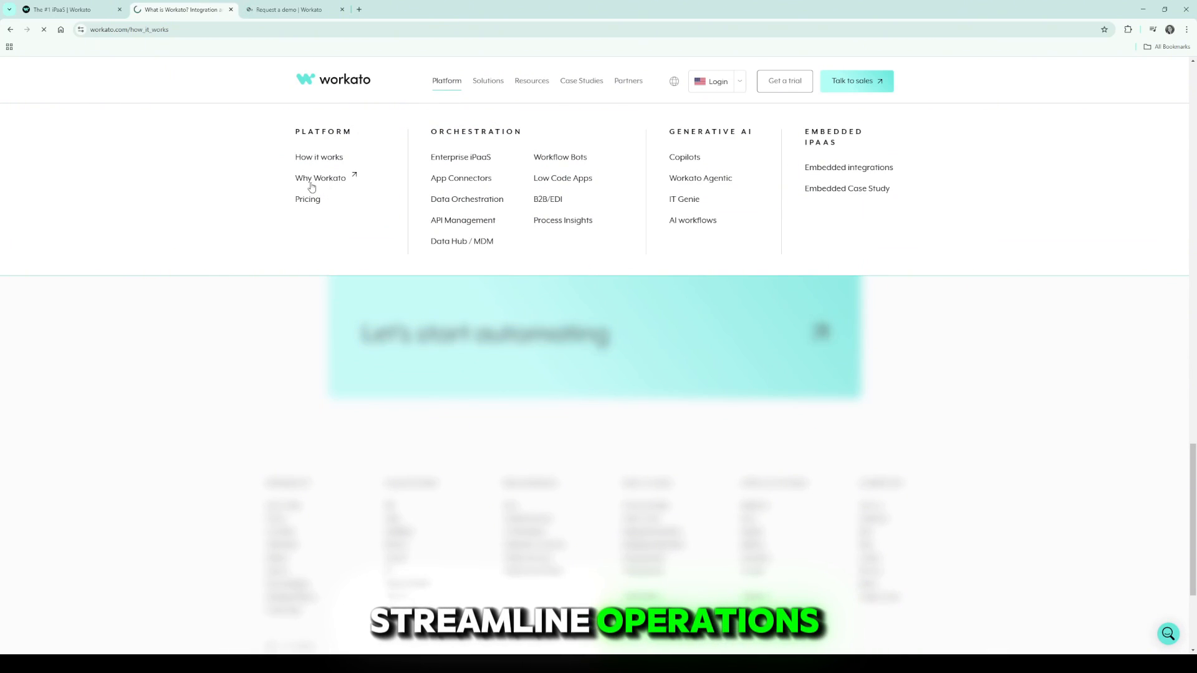
# - Switch to The Workato Platform page, close the 'Request a demo' tab, and begin reading features
pyautogui.click(289, 9)
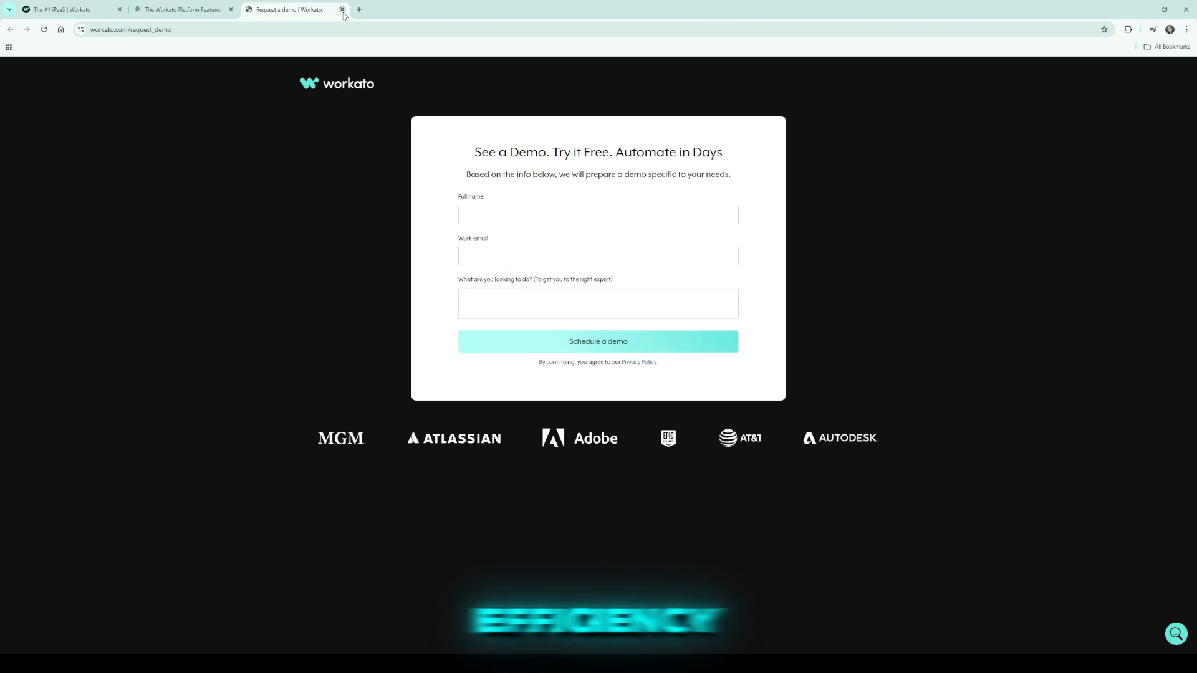
pyautogui.click(342, 9)
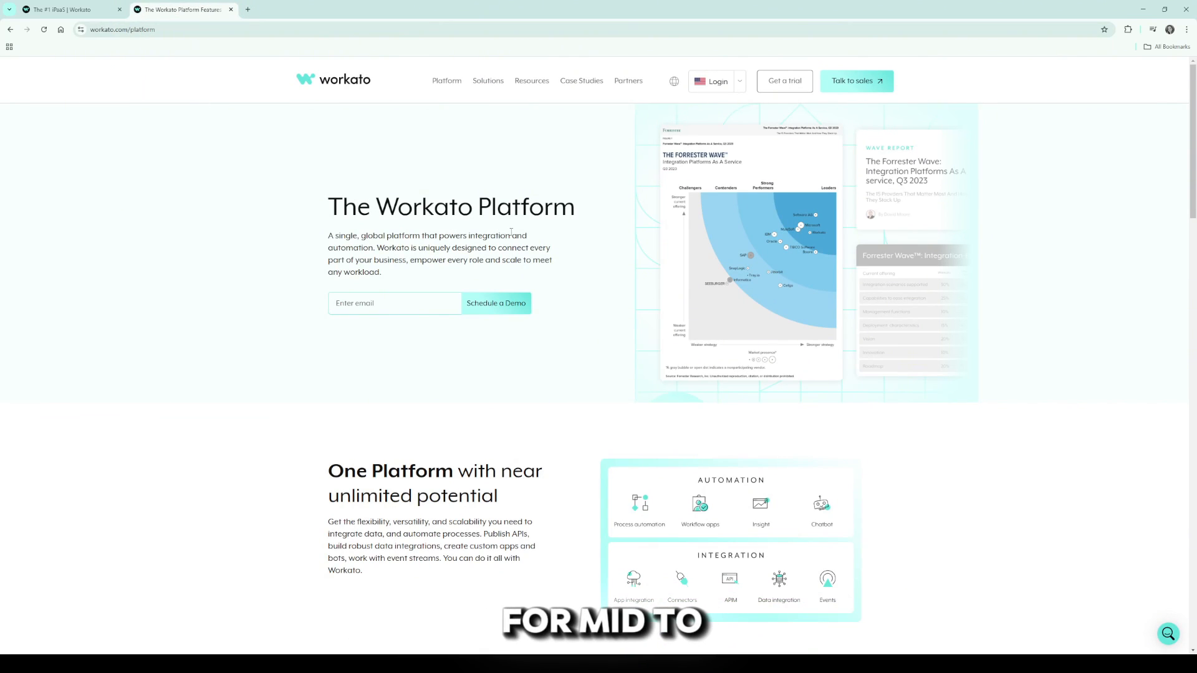
pyautogui.scroll(-3)
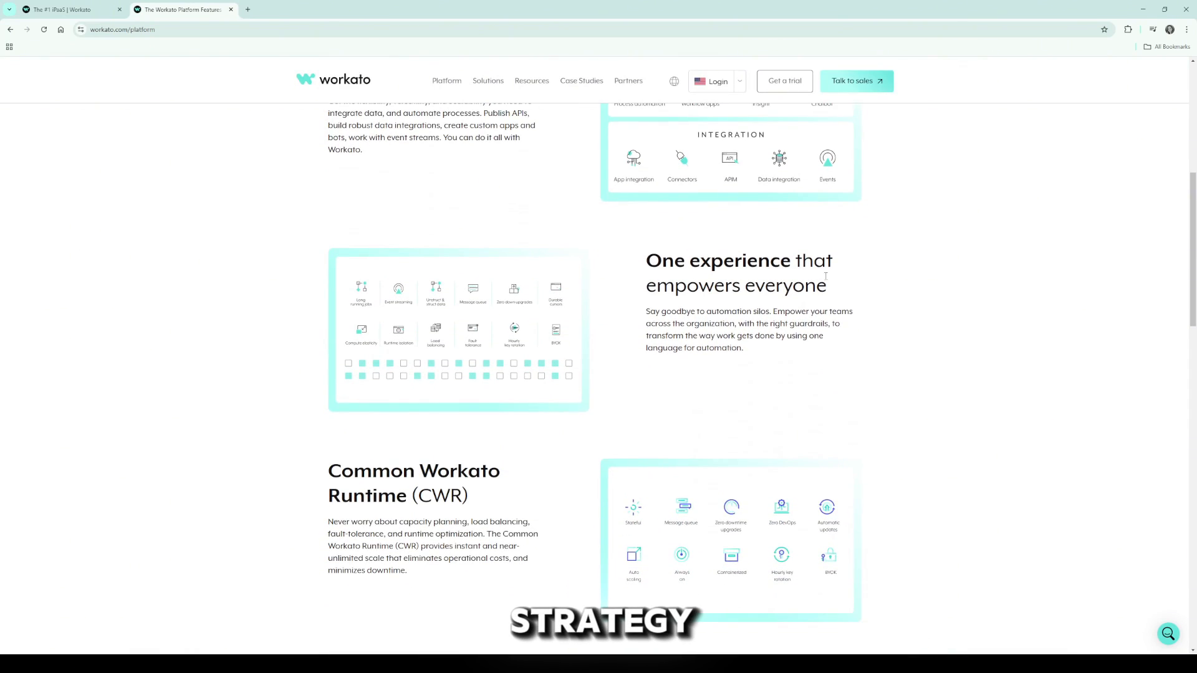
pyautogui.scroll(-3)
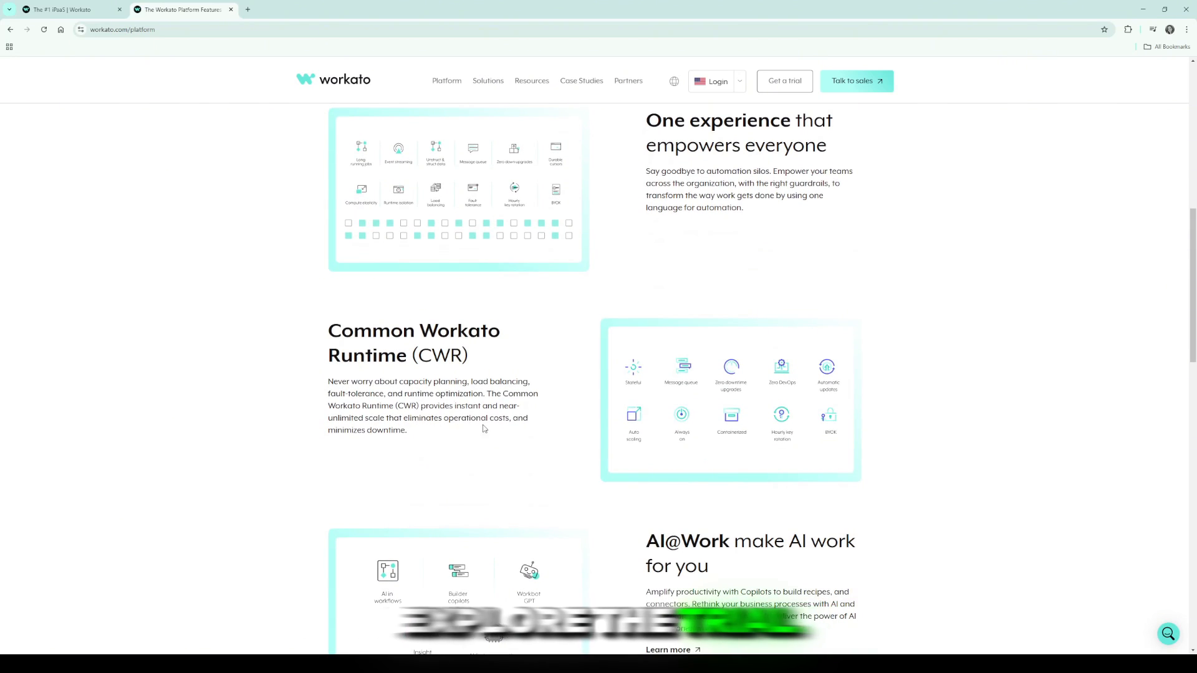
pyautogui.scroll(-3)
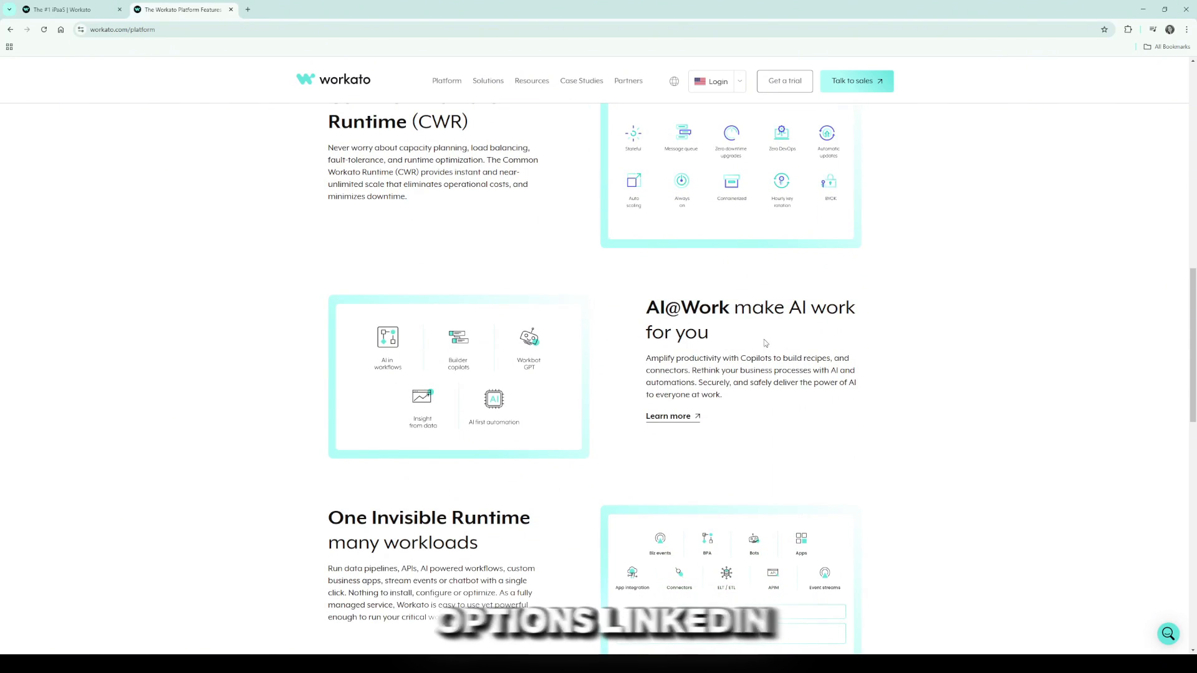
# - Scroll the platform features down to the footer and bring up the Solutions menu
pyautogui.scroll(-3)
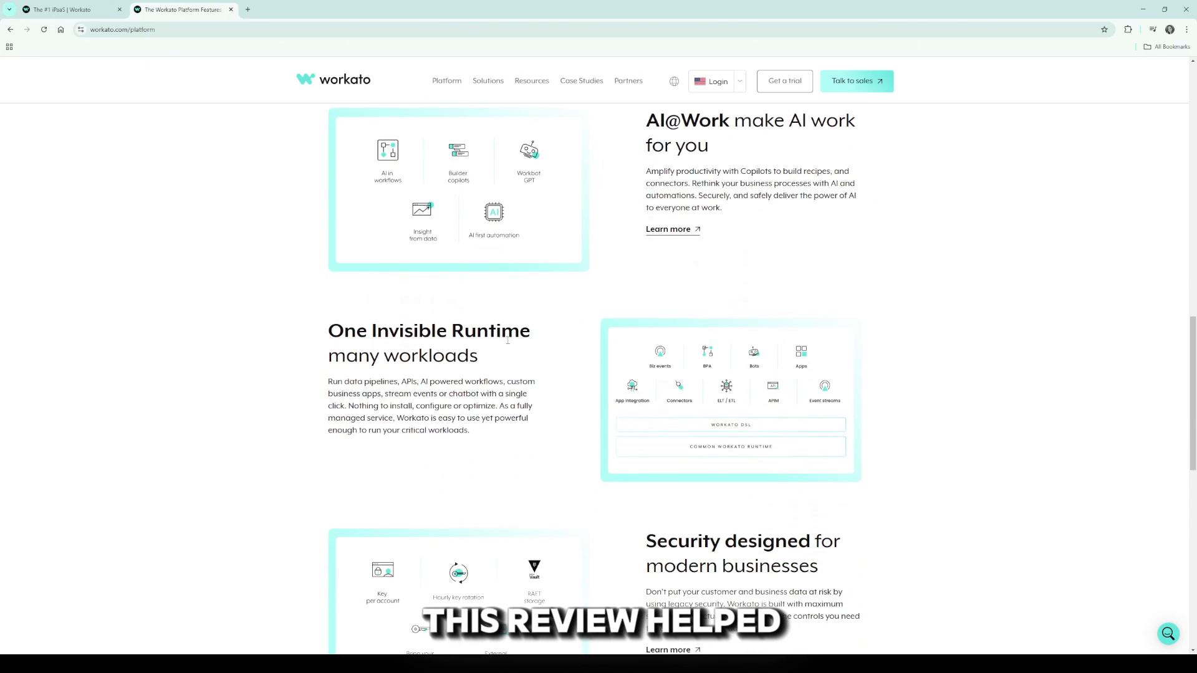
pyautogui.scroll(-3)
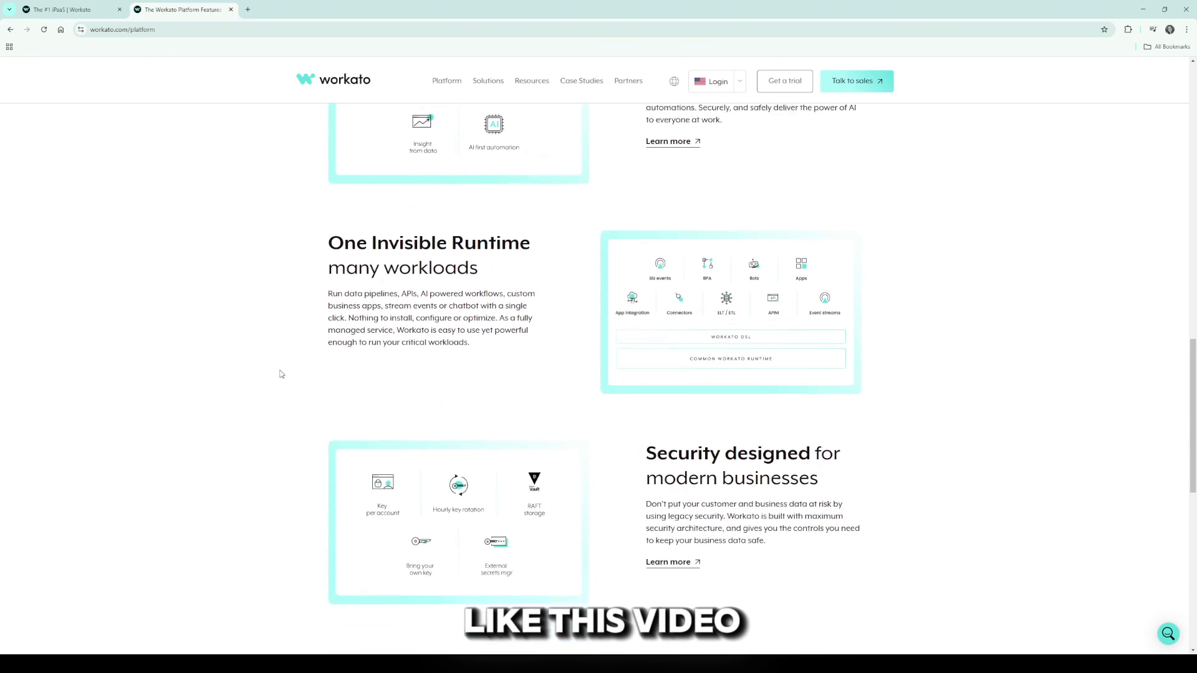
pyautogui.scroll(-3)
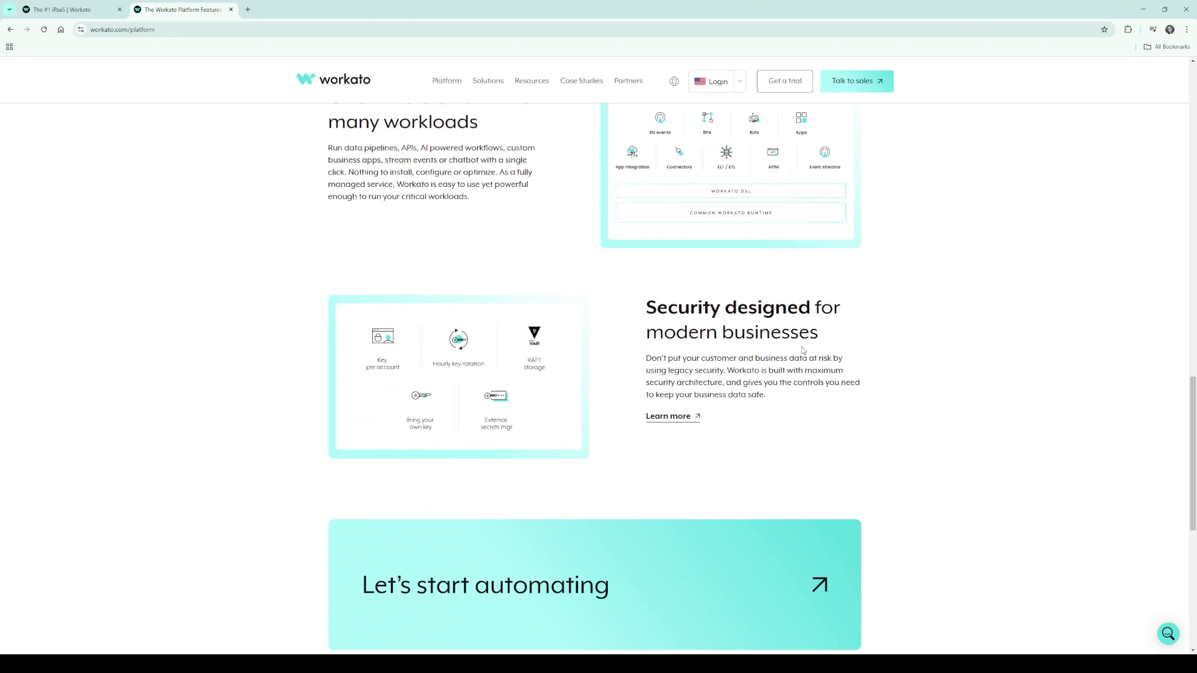
pyautogui.scroll(-3)
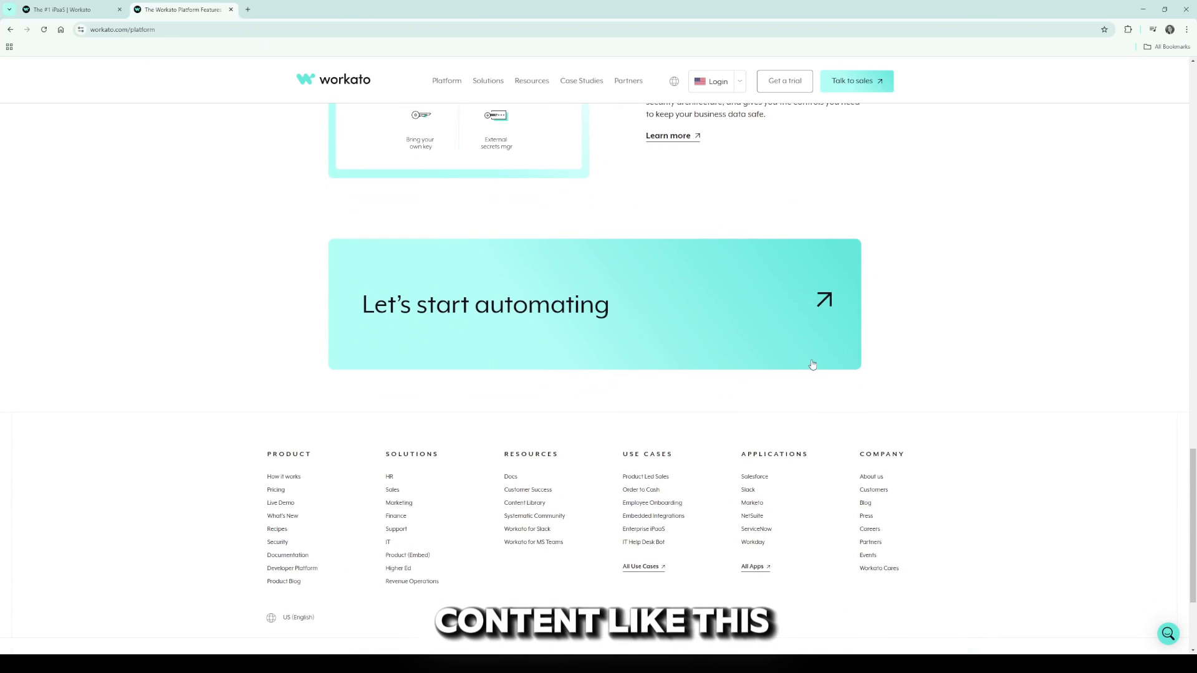
pyautogui.click(488, 81)
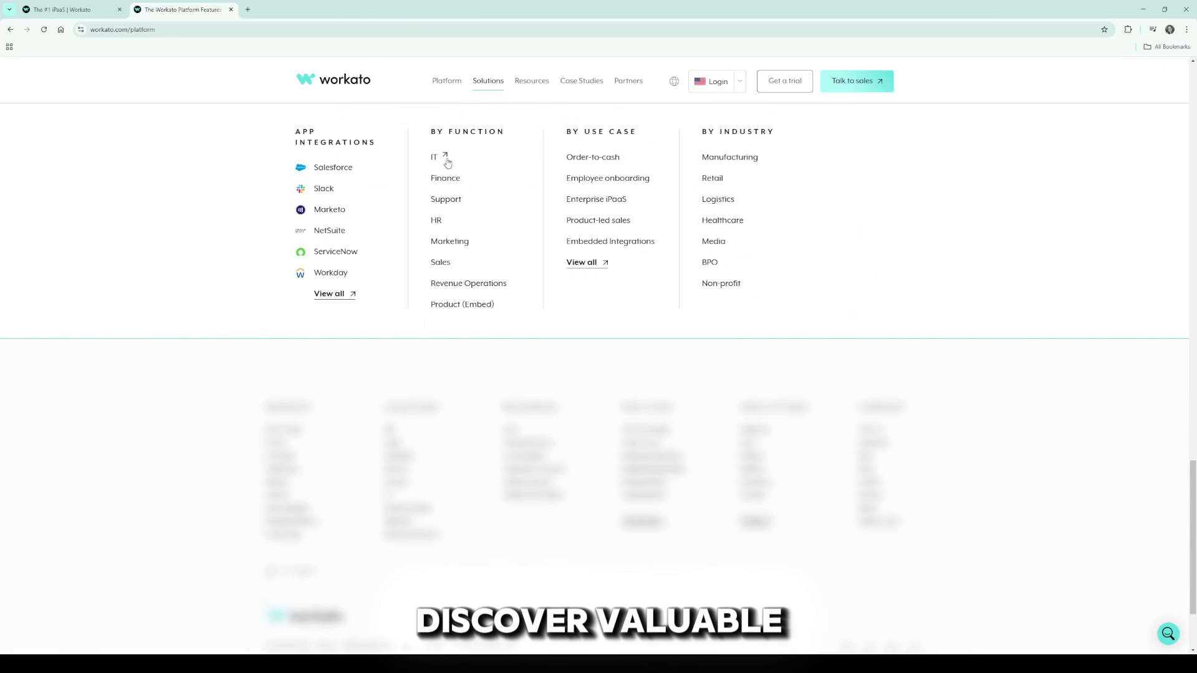